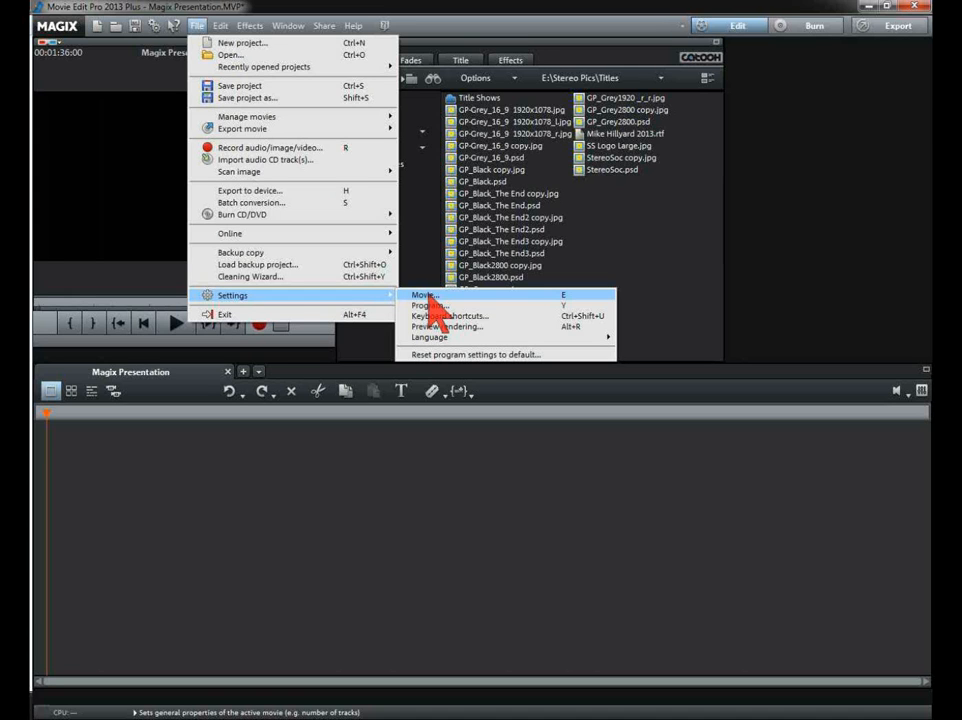
Open the movie settings for the active movie via File > Settings > Movie.
click(424, 294)
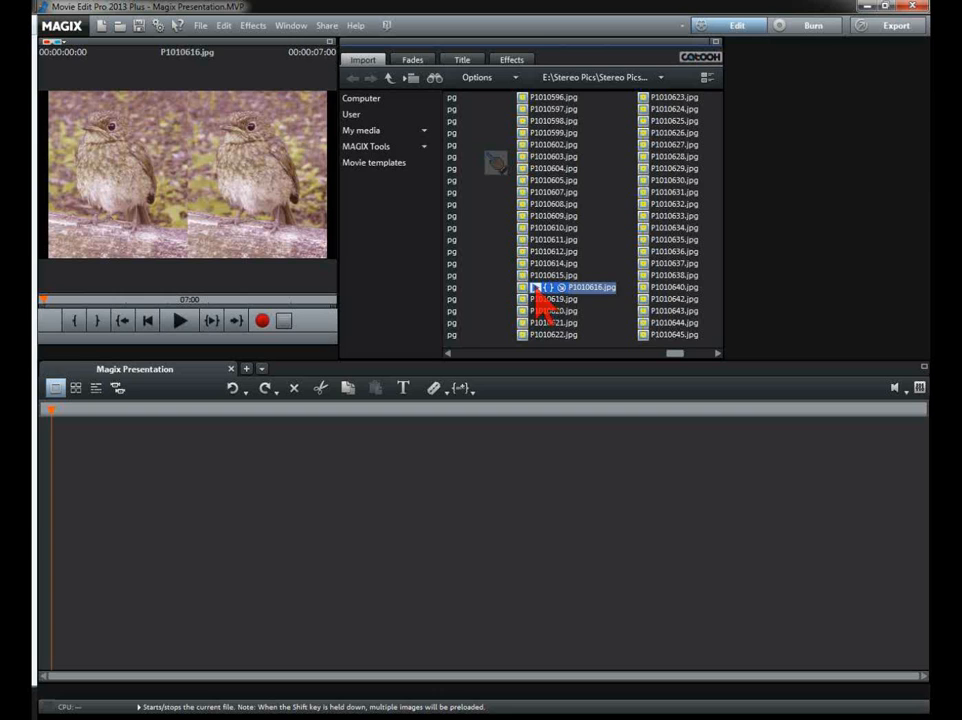
Preview the robin stereo photo P1010616.jpg from the Stereo Pics folder.
double_click(575, 287)
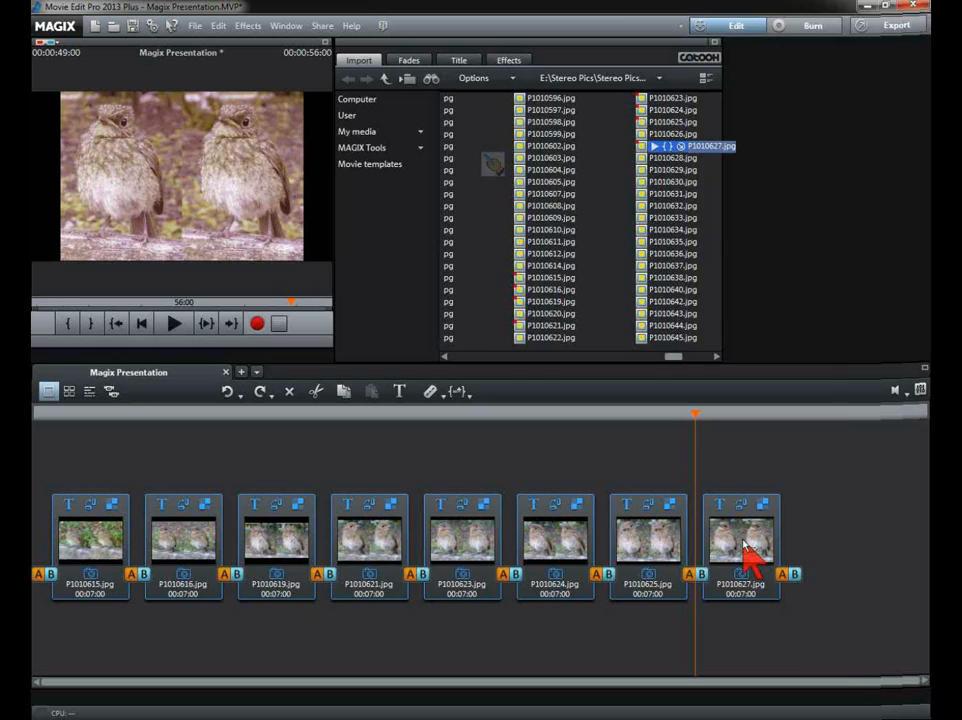
Set P1010627.jpg to 'Side-by-side (left image to the left) - full width' stereo.
click(508, 59)
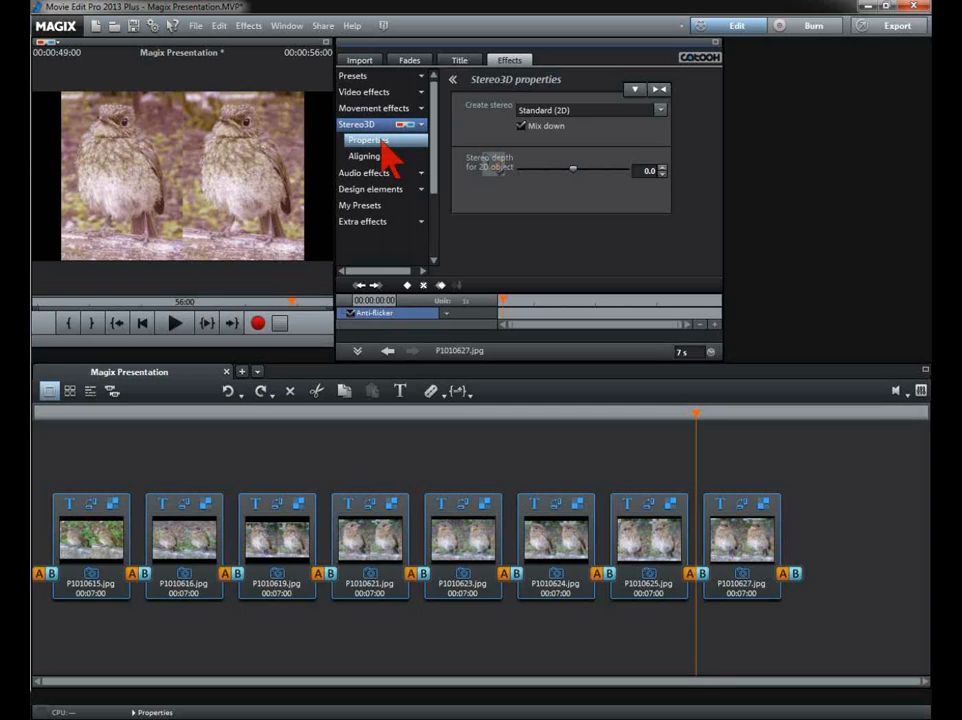
click(659, 110)
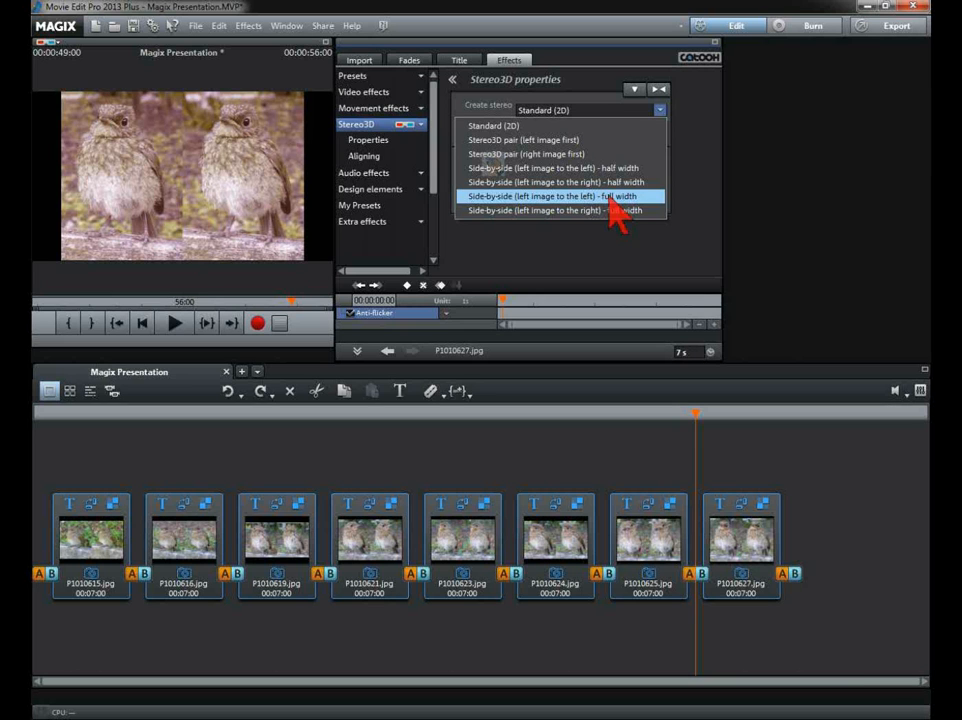
click(553, 196)
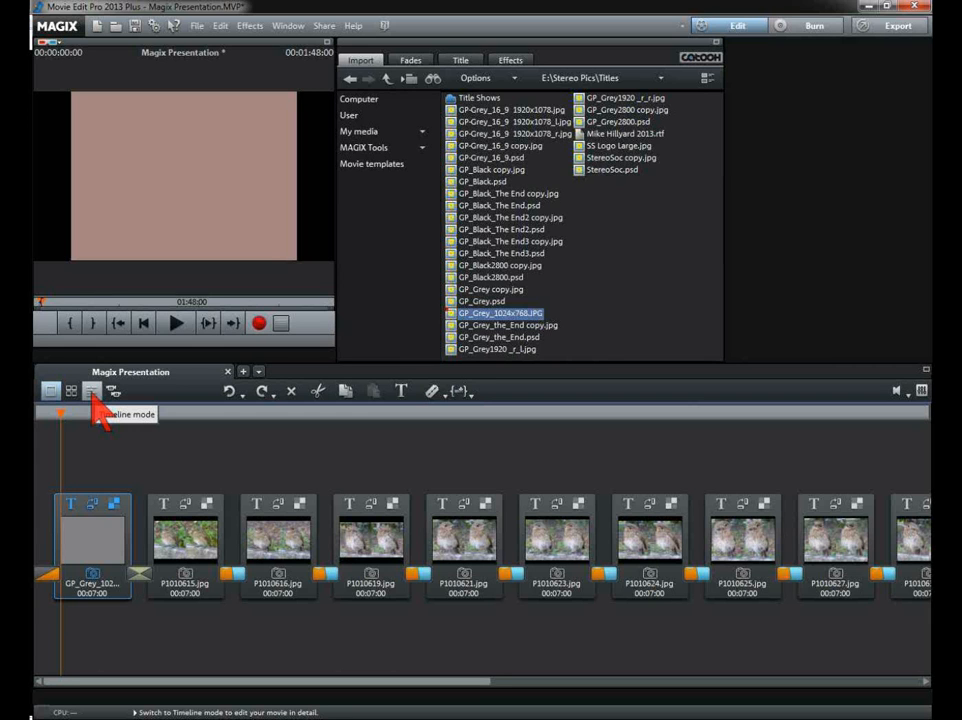
Enter the title 'Young Robin' and confirm a filled outline of width 3.
click(90, 391)
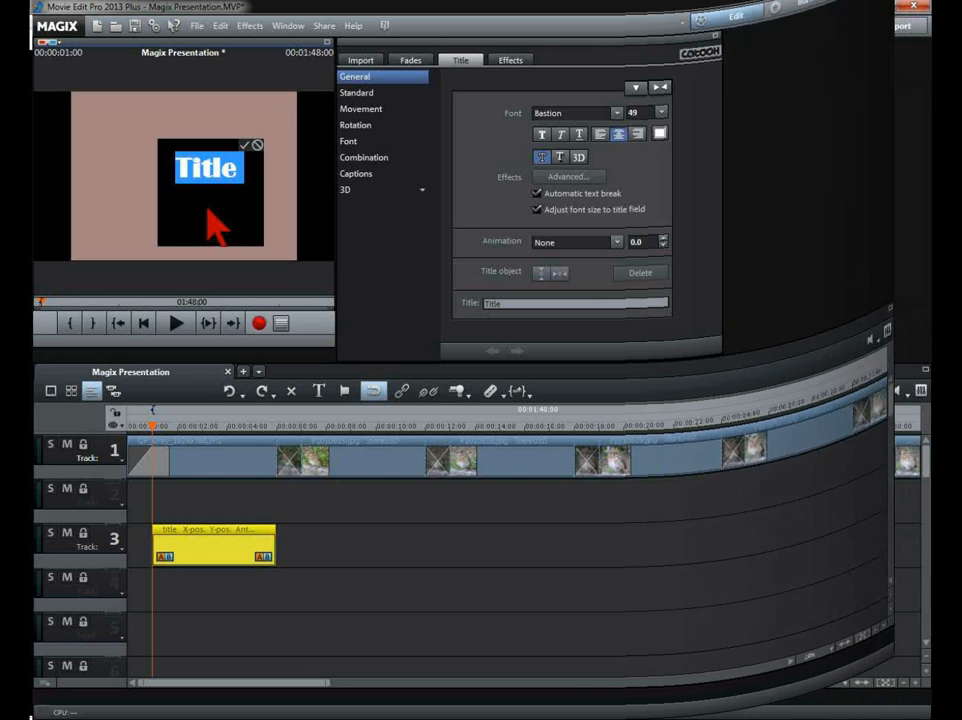
text(Young Robin)
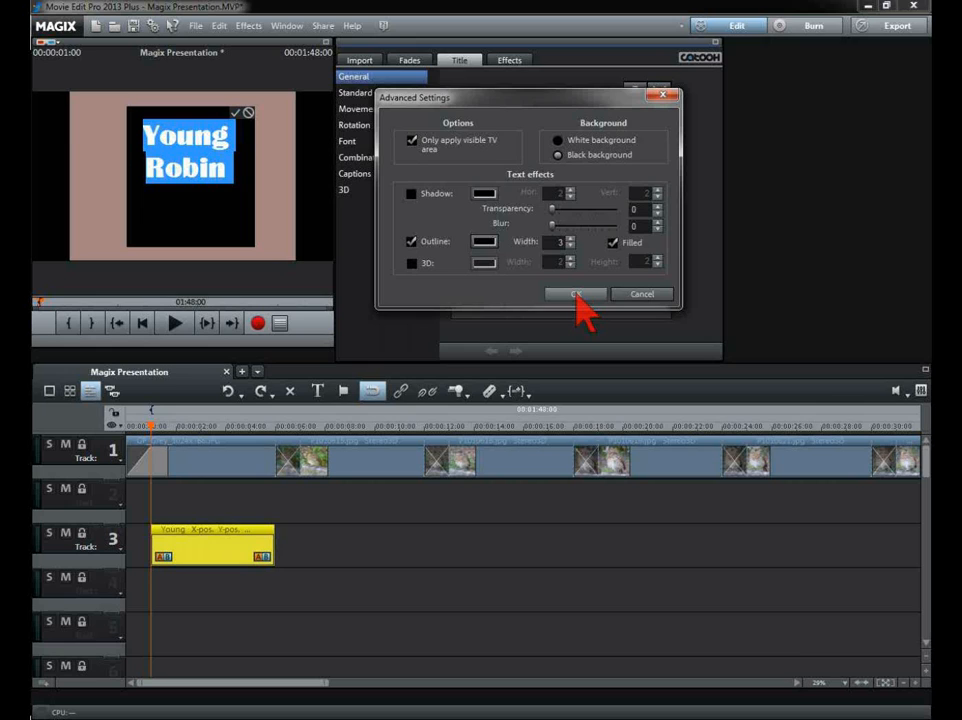
click(575, 293)
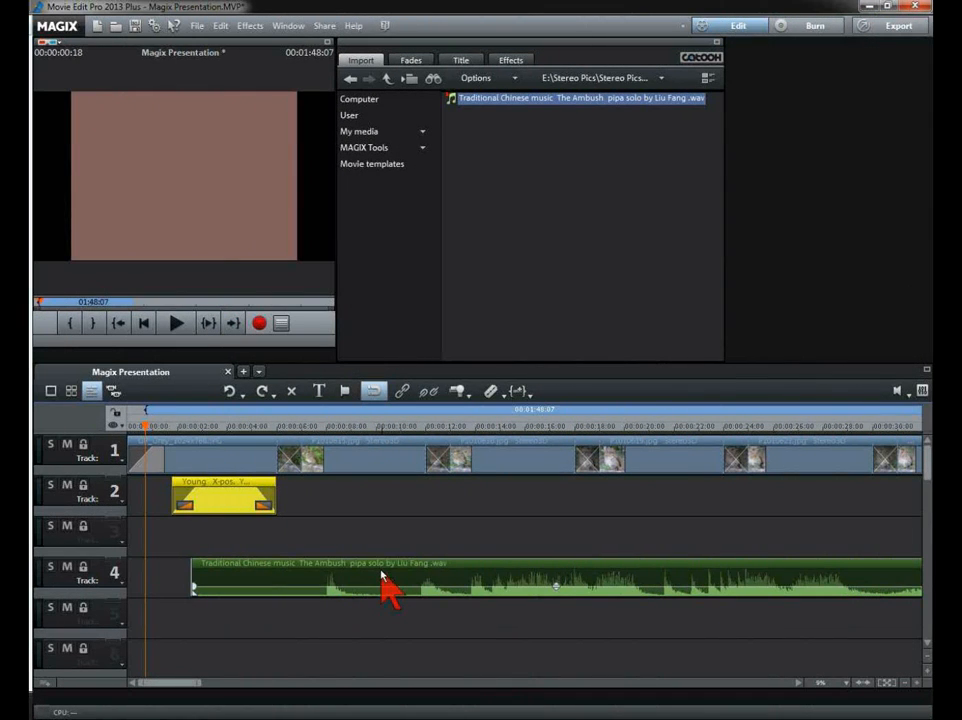
right_click(380, 585)
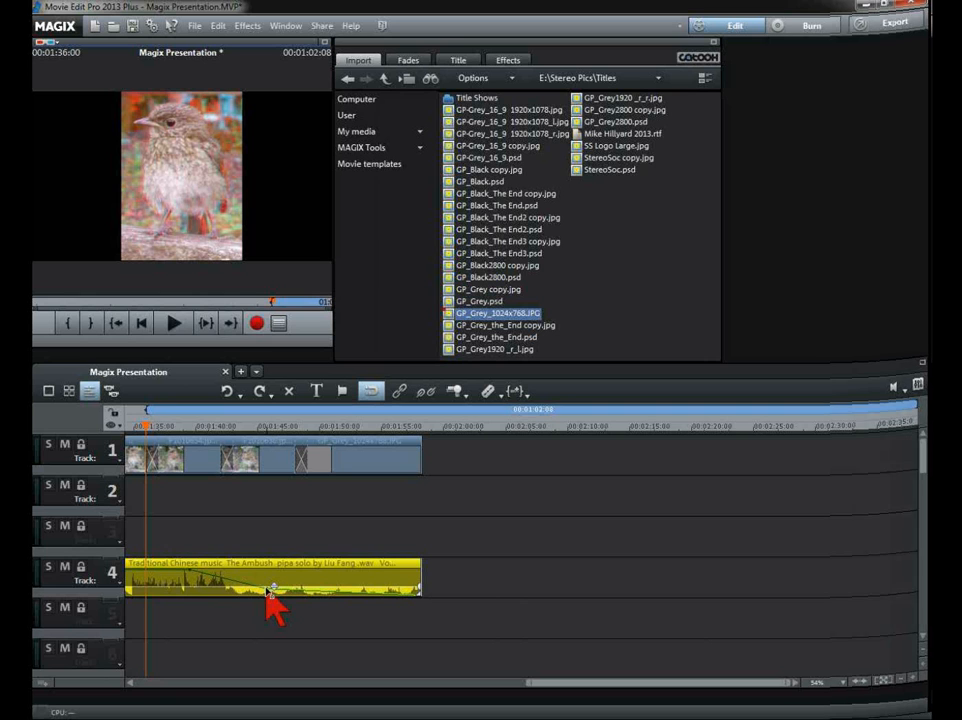
Add a point on the music volume curve to fade the soundtrack out.
click(194, 25)
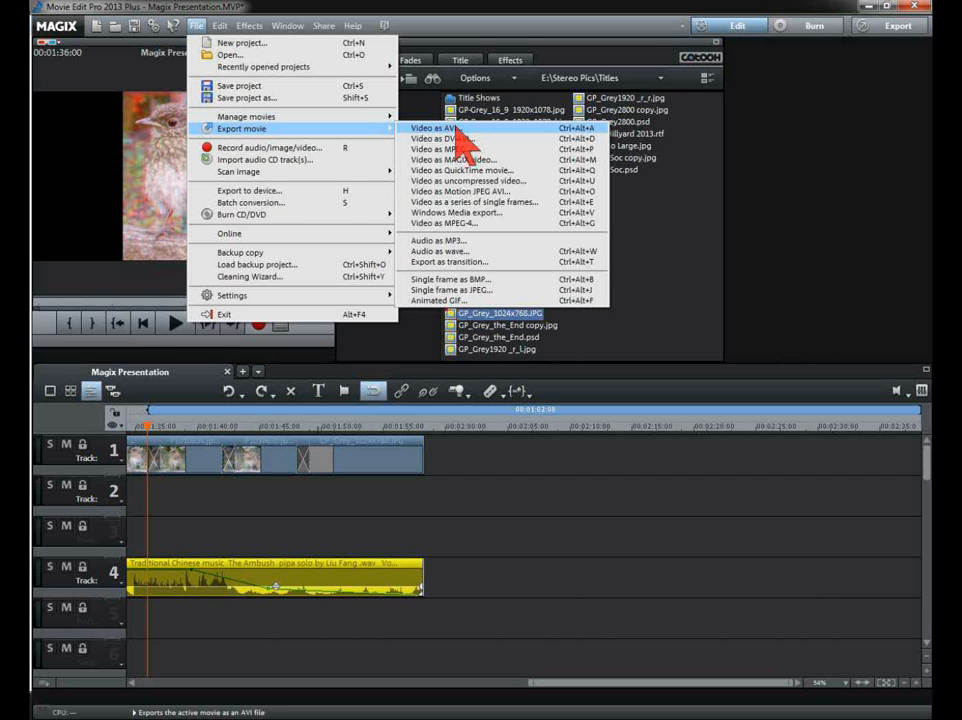
Choose File > Export movie > Video as AVI.
click(443, 127)
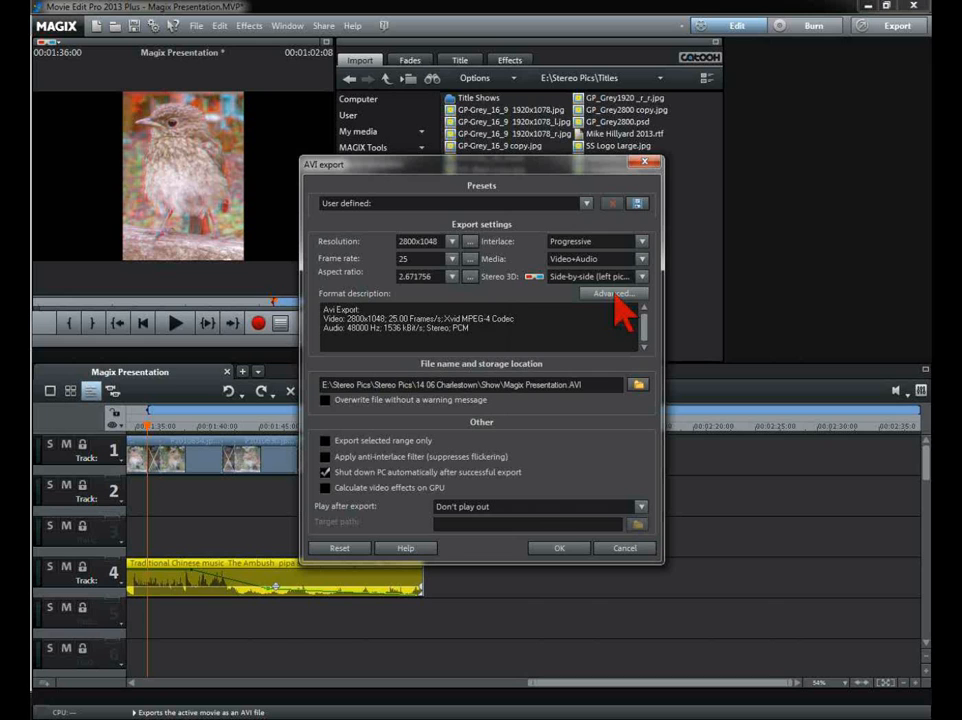
Open Advanced AVI settings after setting 2800x1048, 25 fps, side-by-side stereo.
click(612, 293)
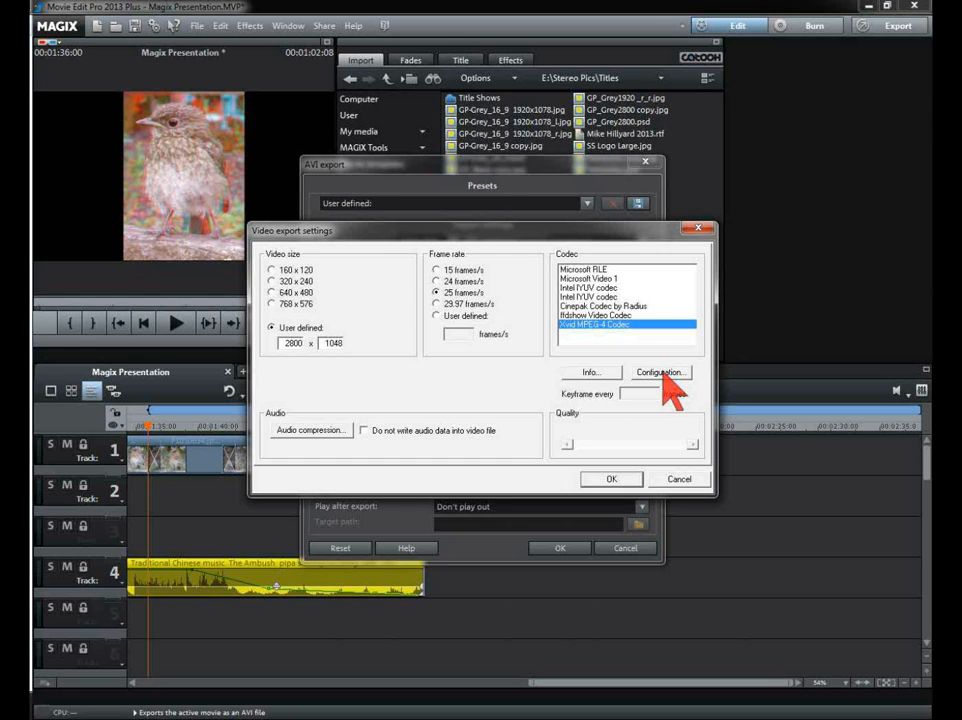
Open the Xvid MPEG-4 codec configuration for single-pass, quantizer 1.32 encoding.
click(659, 372)
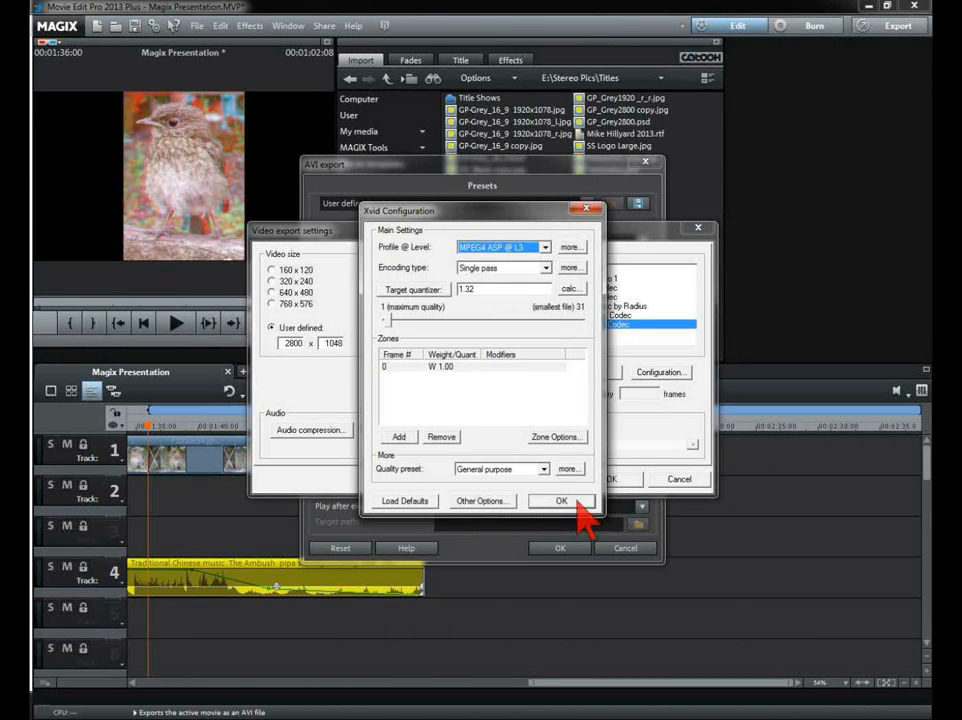